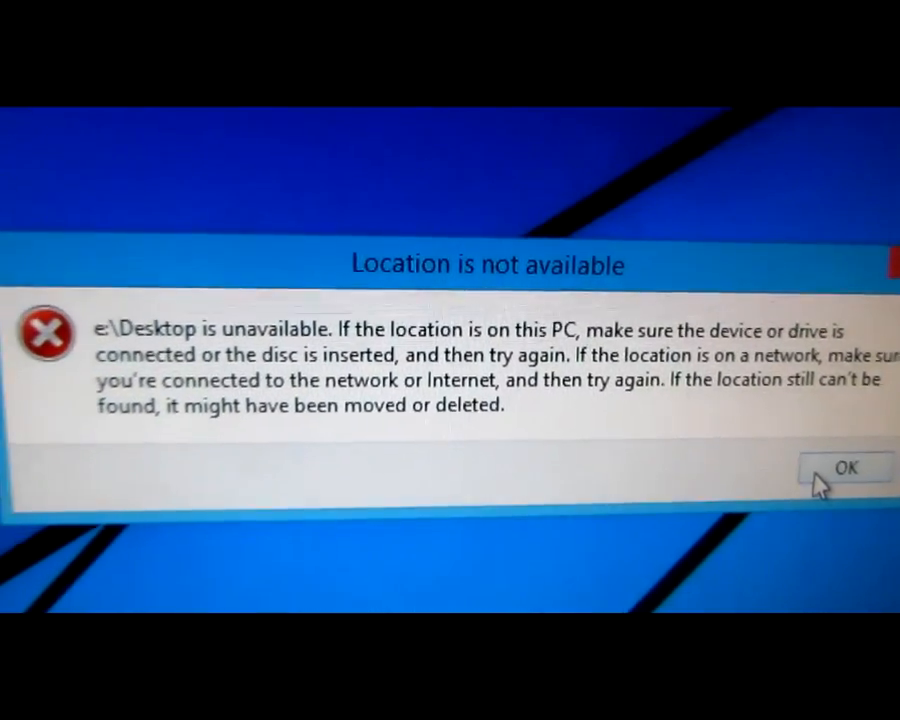
# - Dismiss the 'Location is not available' error and bring up the Notepad fix instructions
pyautogui.click(846, 468)
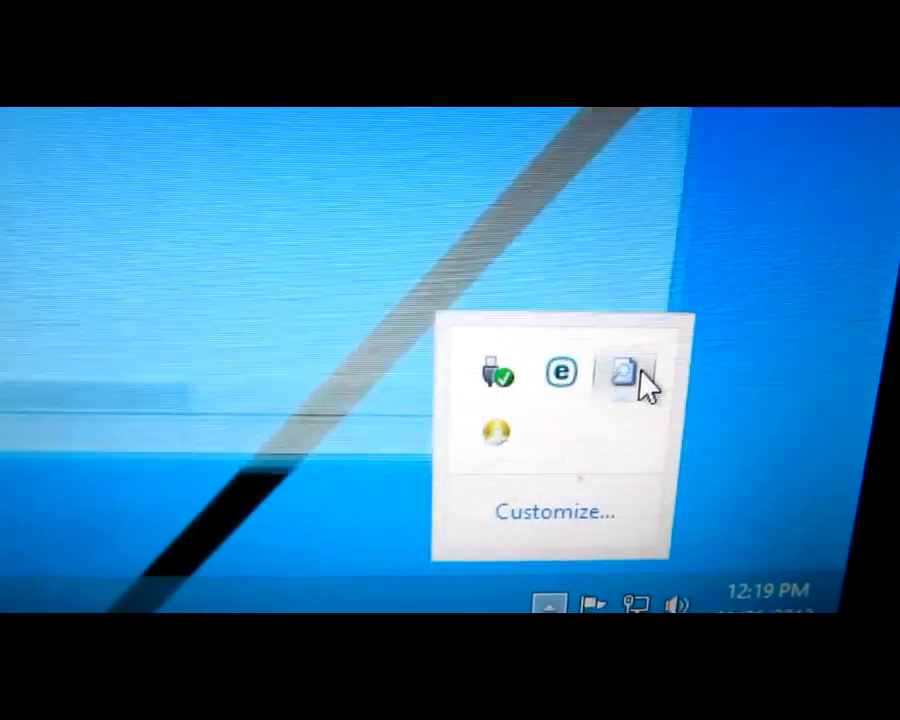
pyautogui.click(620, 376)
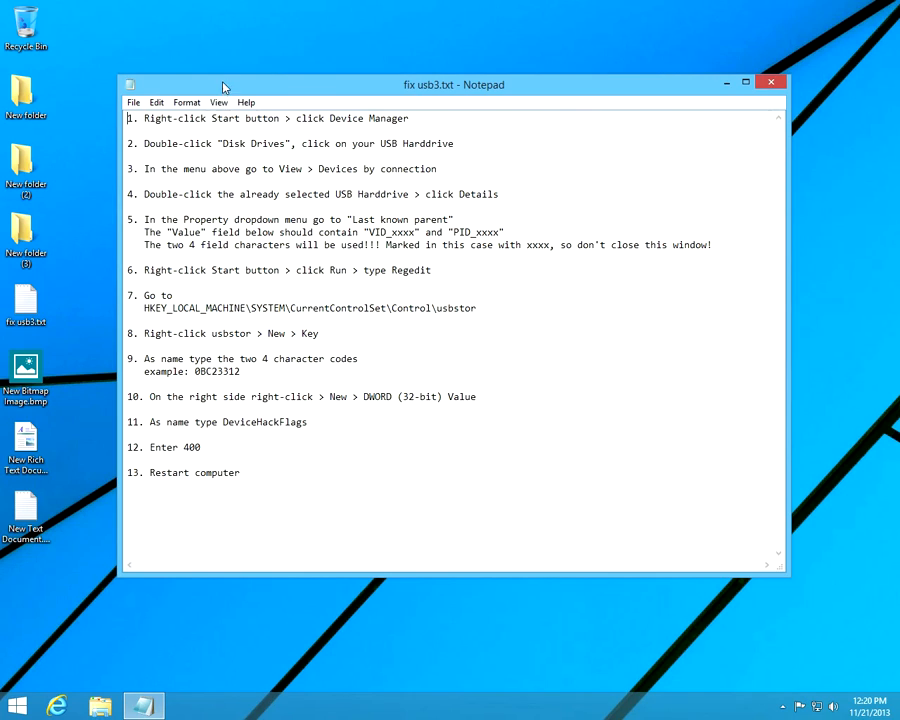
# - Move the notes aside and reach Device Manager from the Start button's system tools menu
pyautogui.moveTo(454, 84); pyautogui.dragTo(556, 12)
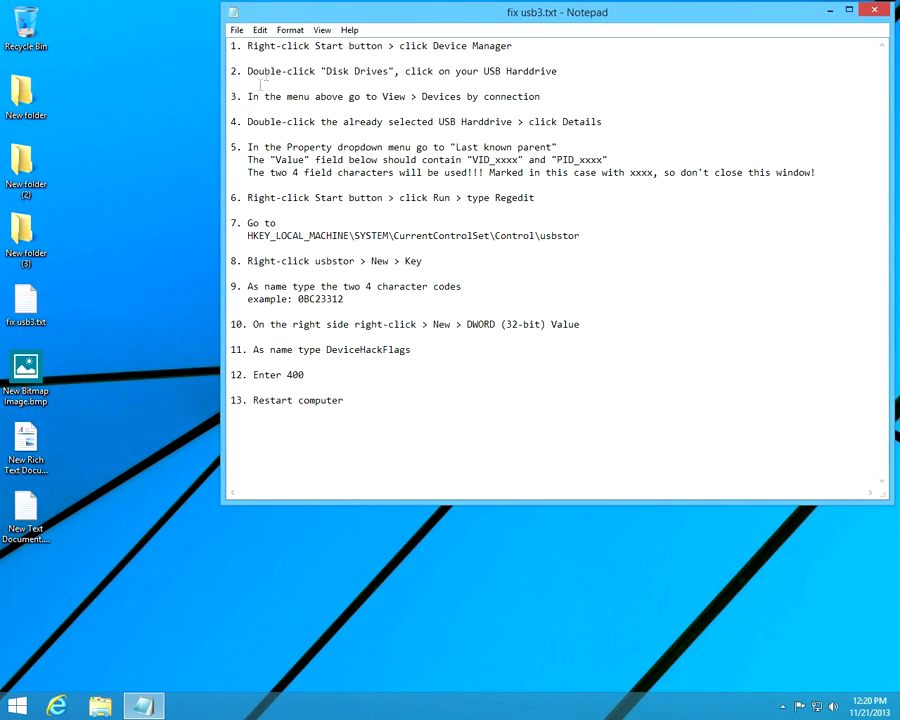
pyautogui.moveTo(248, 46); pyautogui.dragTo(492, 46)
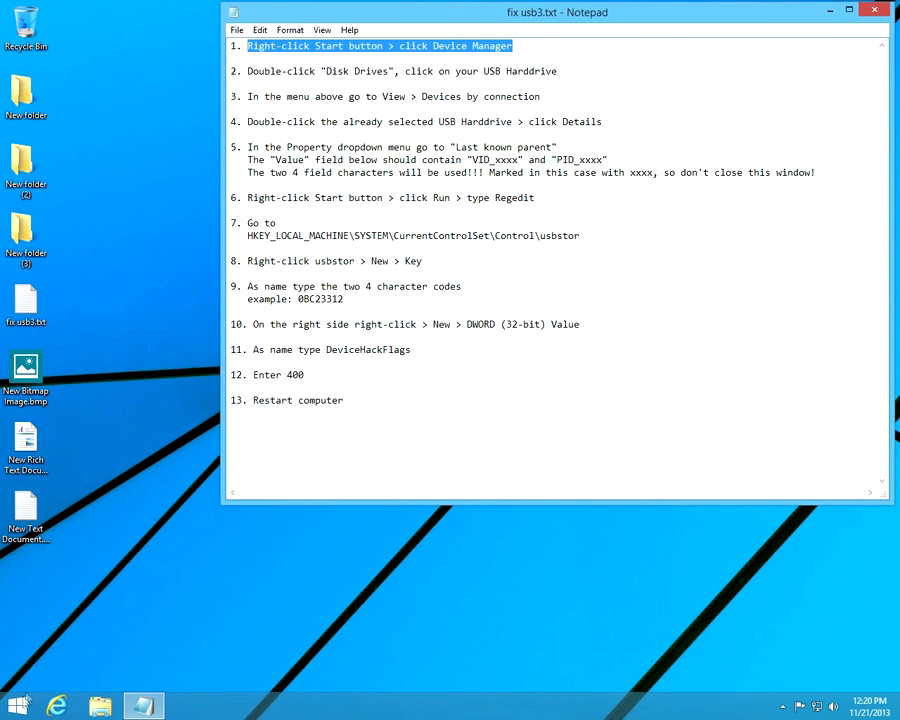
pyautogui.rightClick(16, 704)
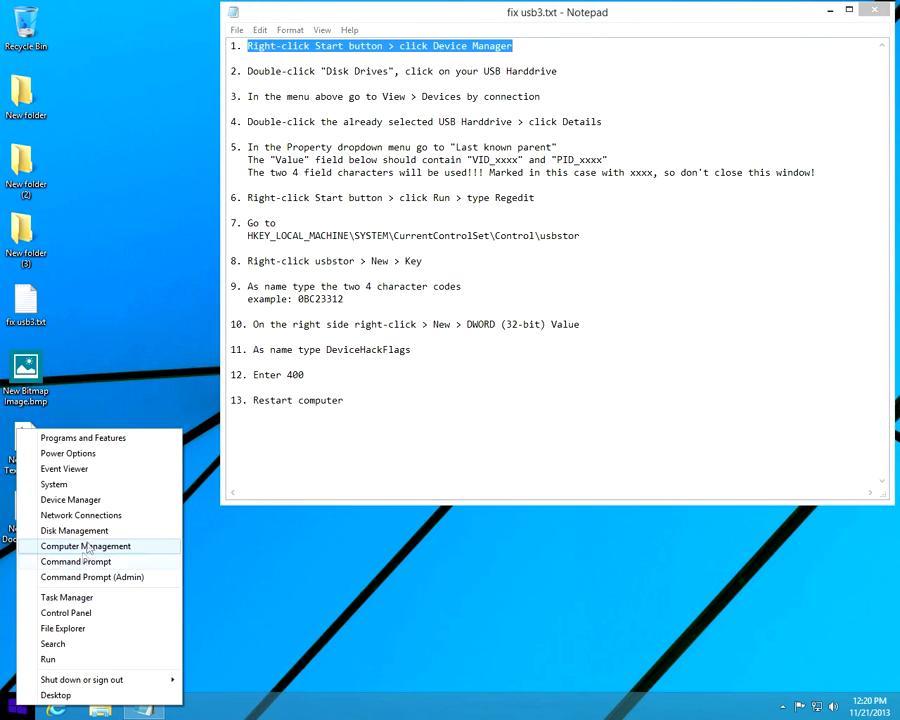
pyautogui.moveTo(72, 500)
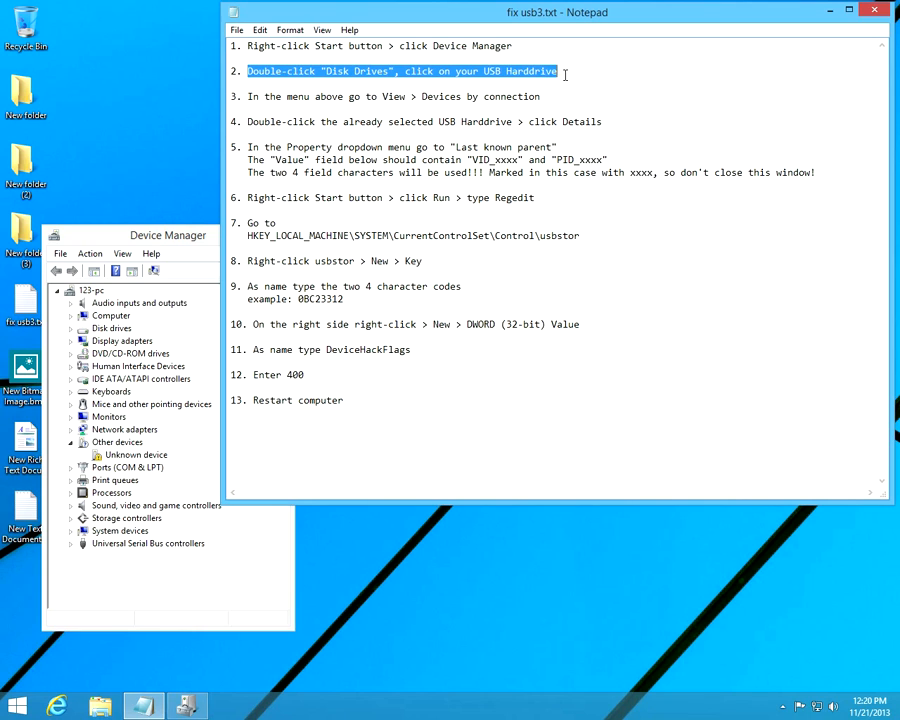
# - Select the Seagate Expansion Desk USB Device under Disk drives and list devices by connection
pyautogui.doubleClick(356, 72)
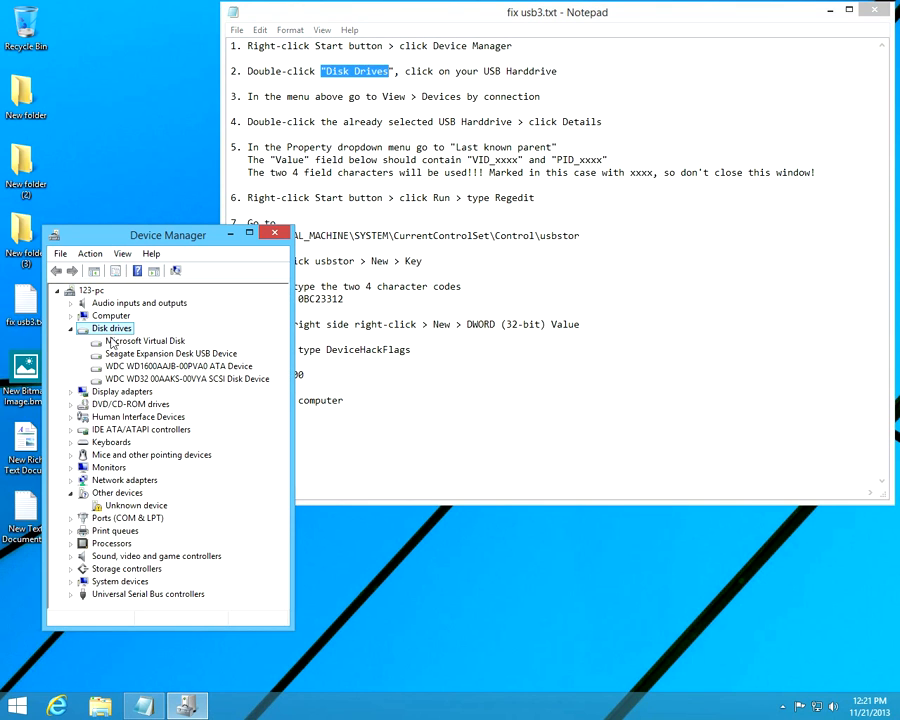
pyautogui.click(172, 352)
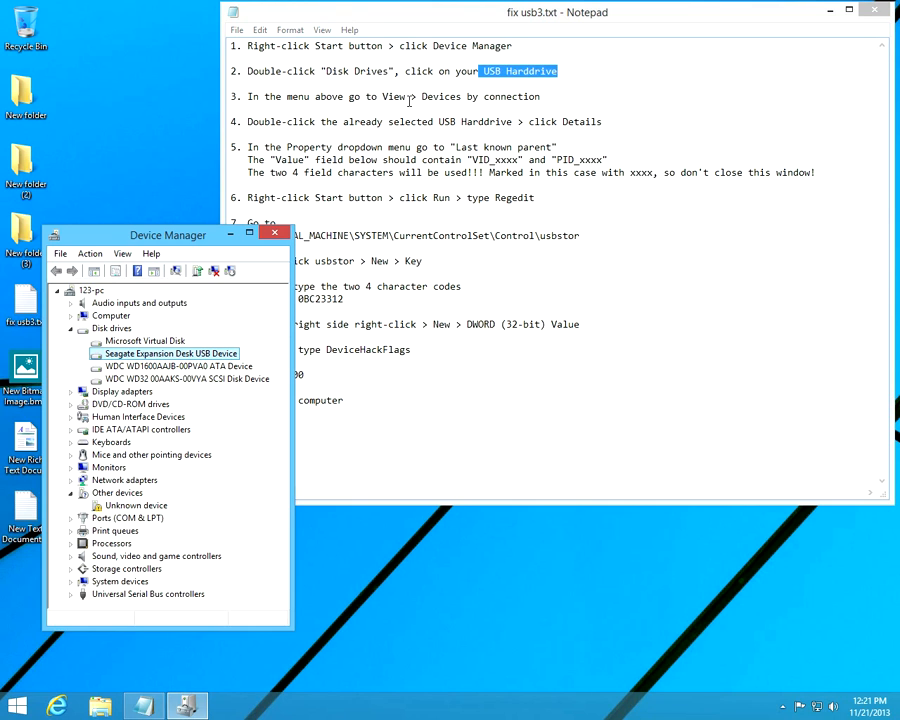
pyautogui.moveTo(408, 100)
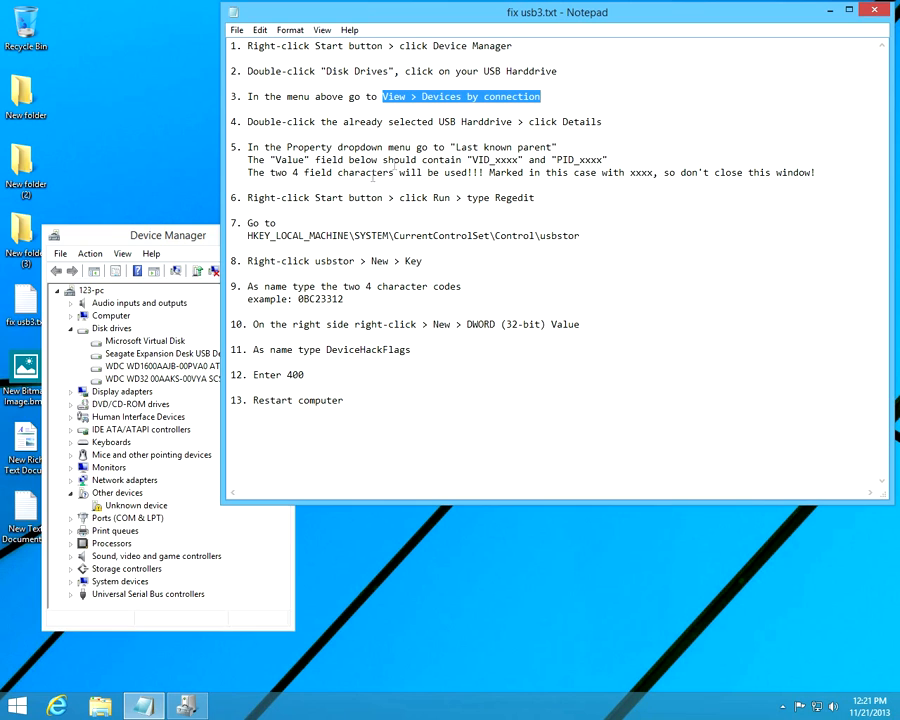
pyautogui.click(122, 252)
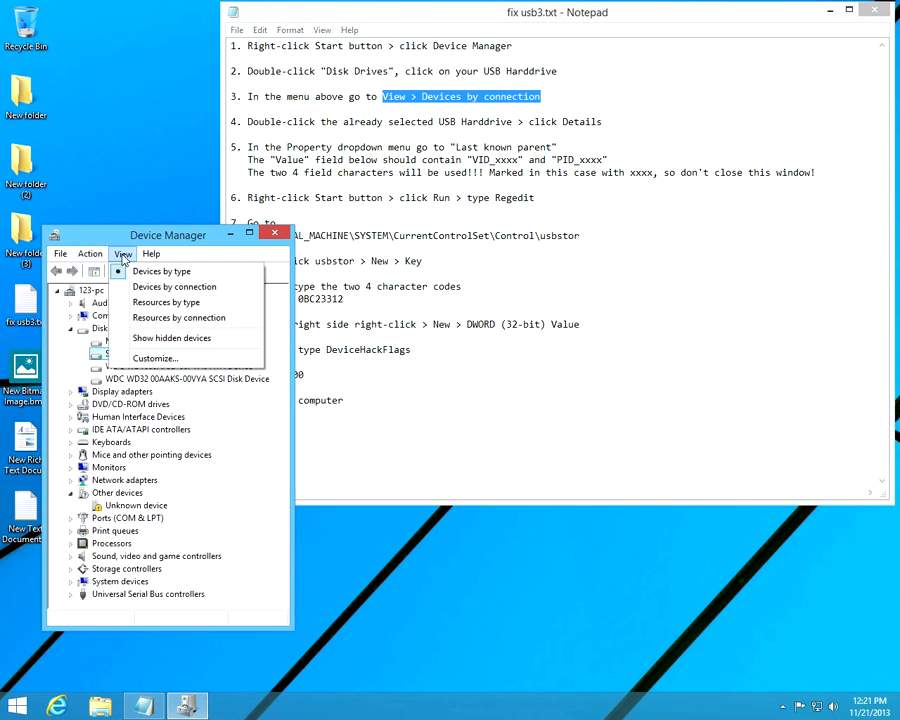
pyautogui.moveTo(176, 288)
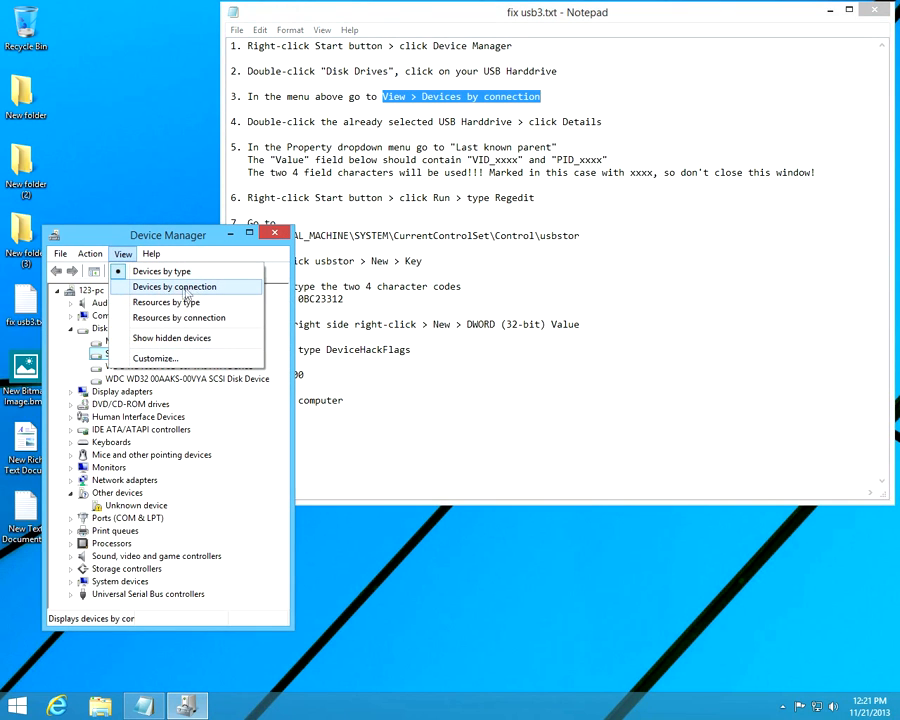
pyautogui.click(176, 288)
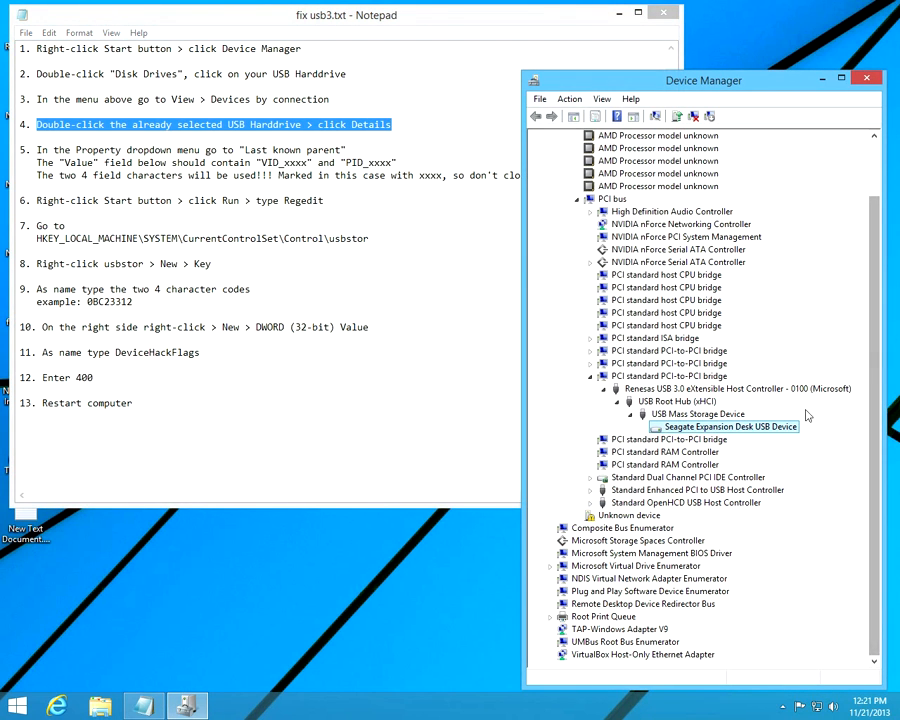
pyautogui.moveTo(748, 434)
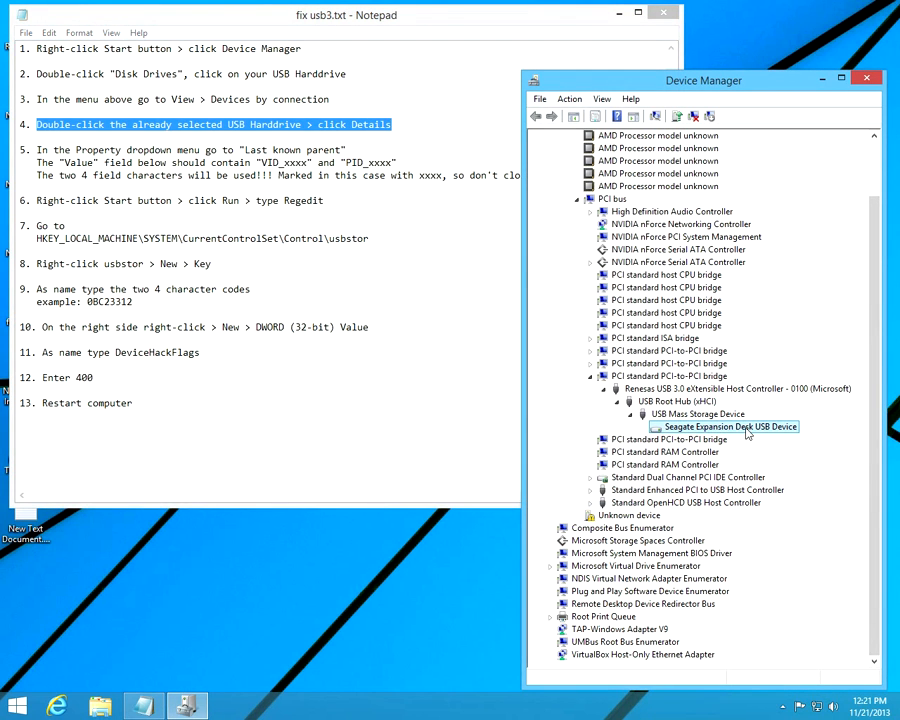
# - Show the Seagate USB device's Details properties and note the four-character codes in its ID
pyautogui.doubleClick(724, 428)
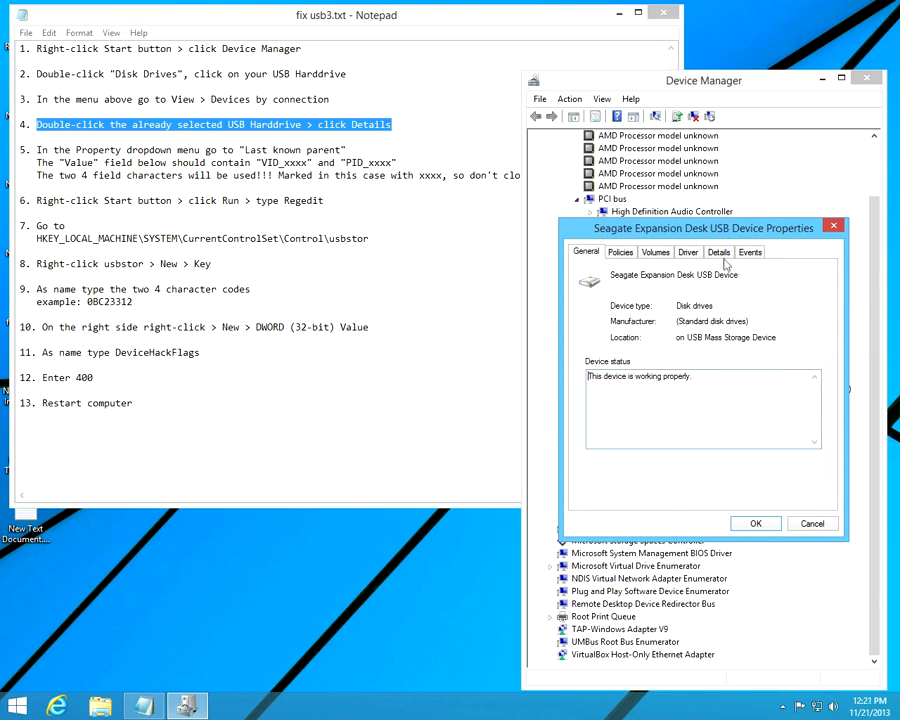
pyautogui.click(718, 252)
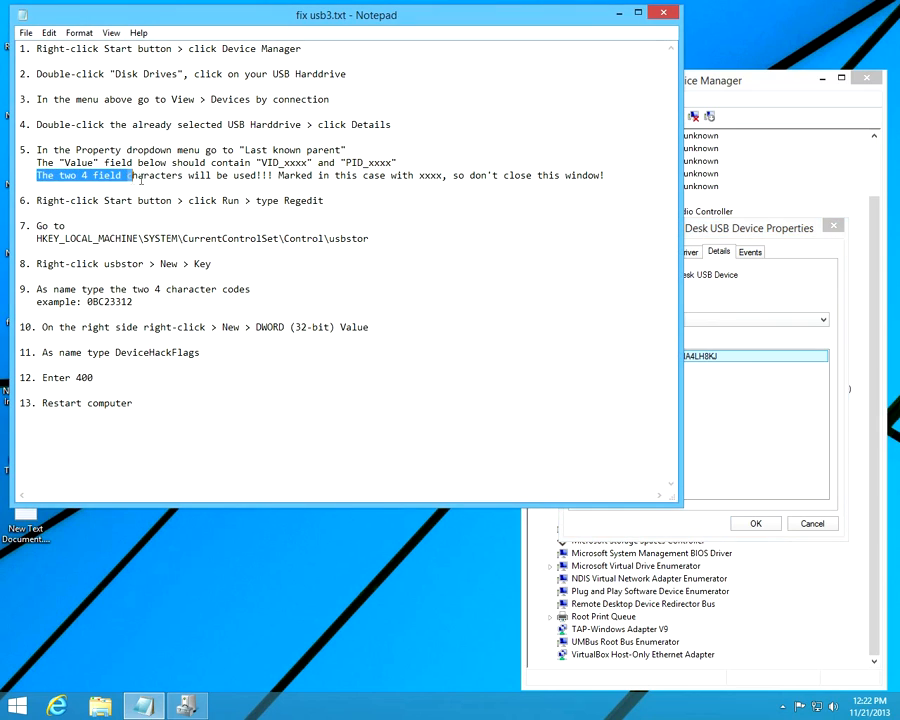
pyautogui.moveTo(130, 176); pyautogui.dragTo(270, 176)
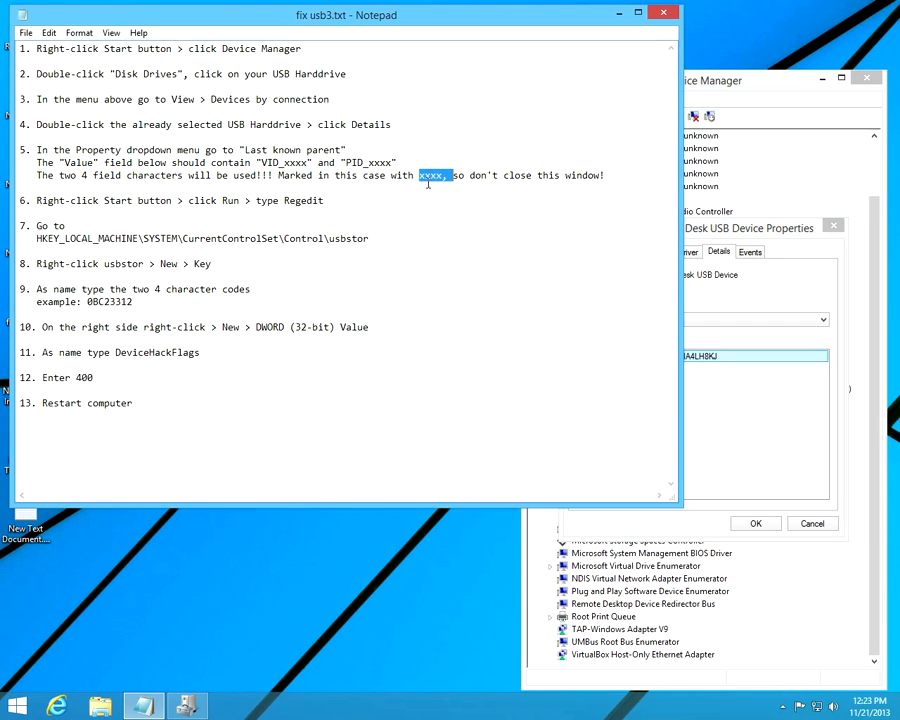
pyautogui.moveTo(716, 288)
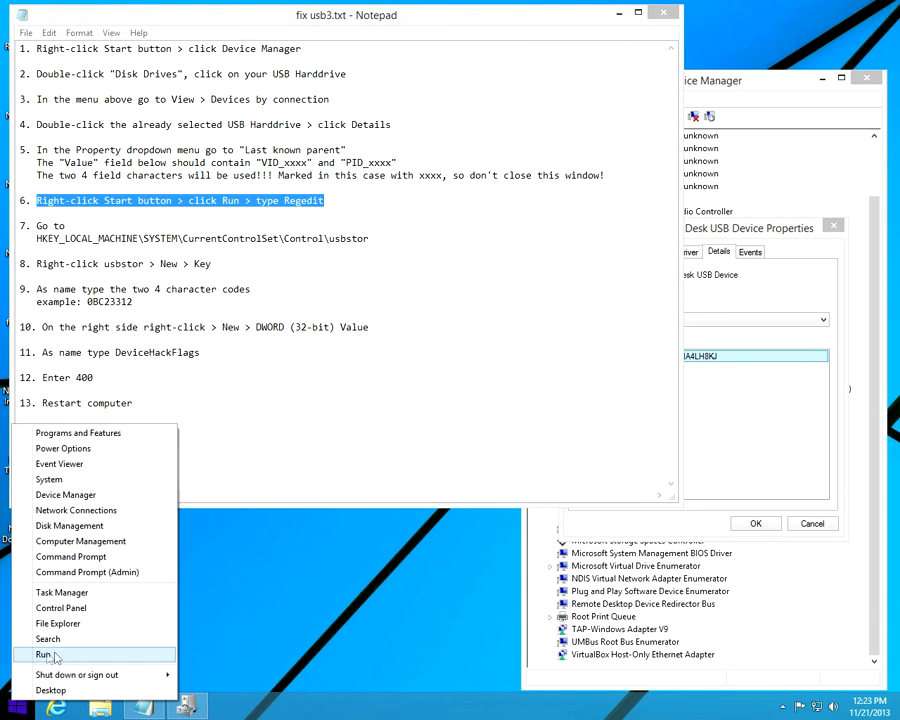
# - Launch Registry Editor by running regedit from the Run dialog
pyautogui.click(44, 654)
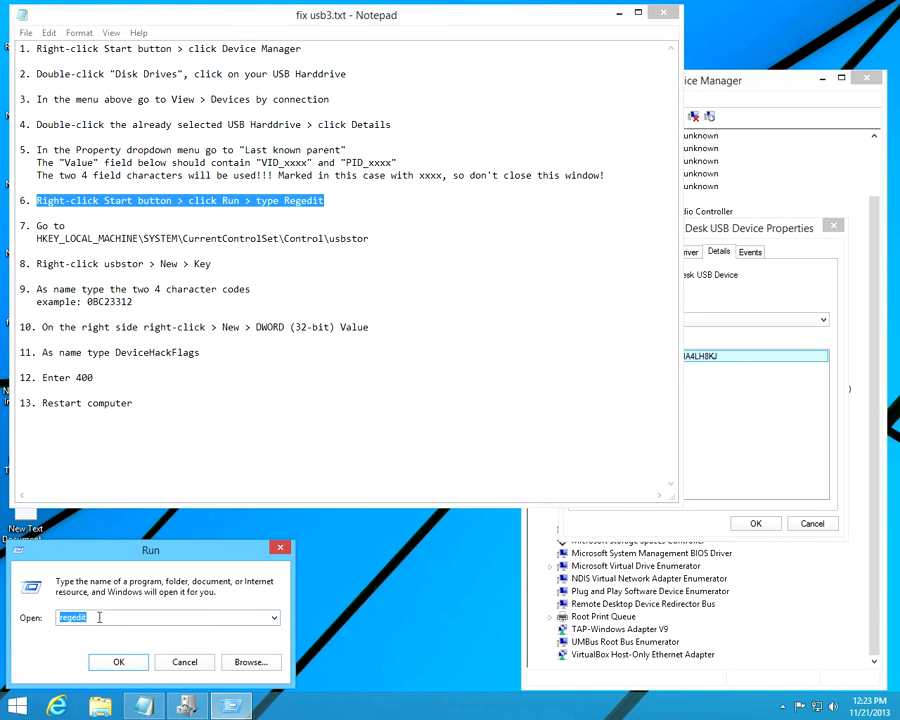
pyautogui.write('re')
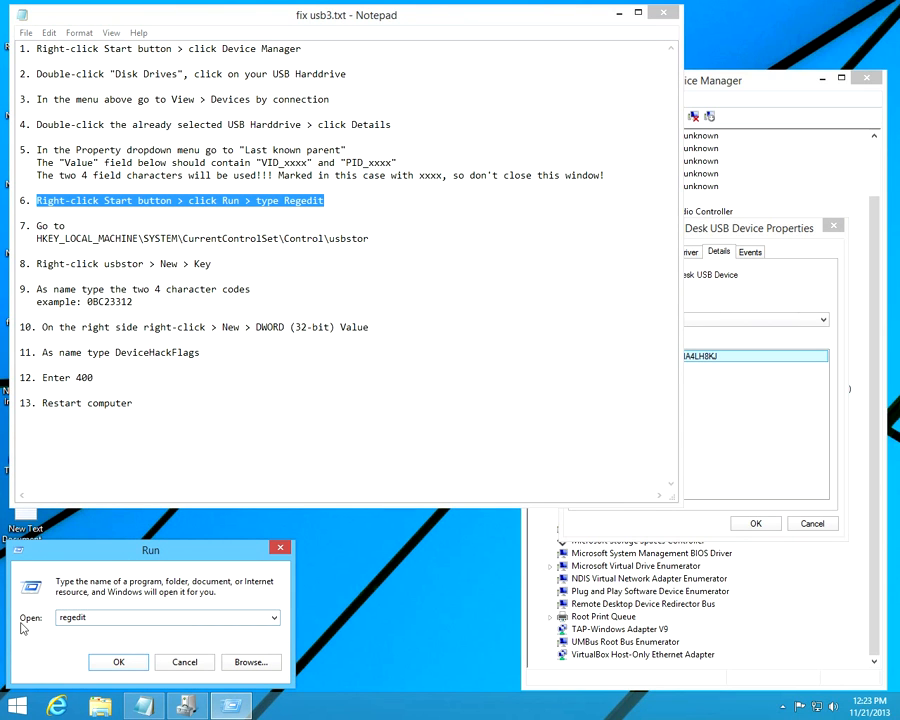
pyautogui.click(118, 662)
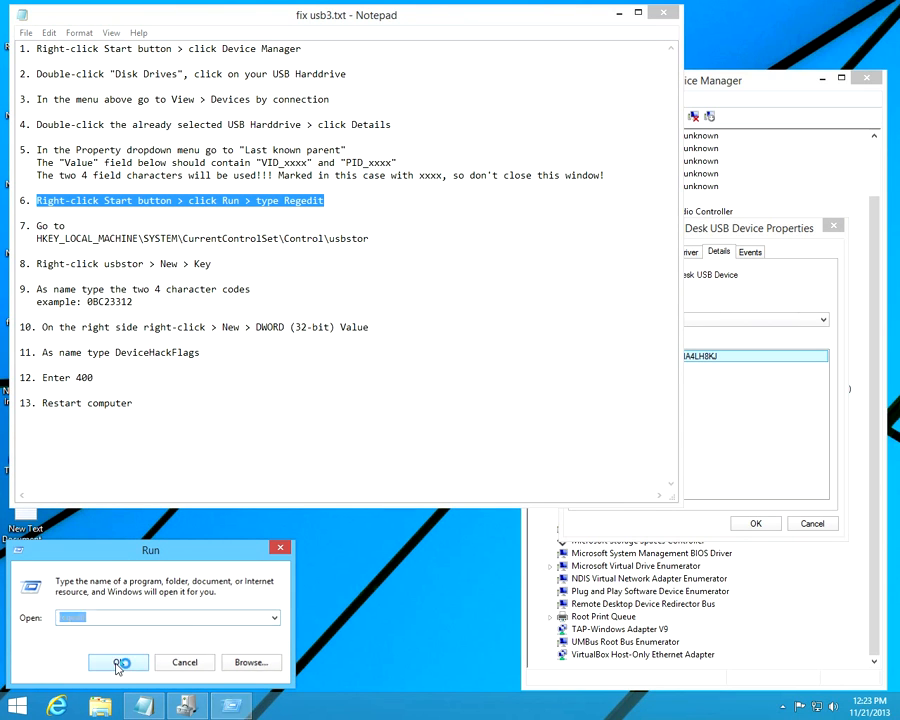
pyautogui.click(118, 662)
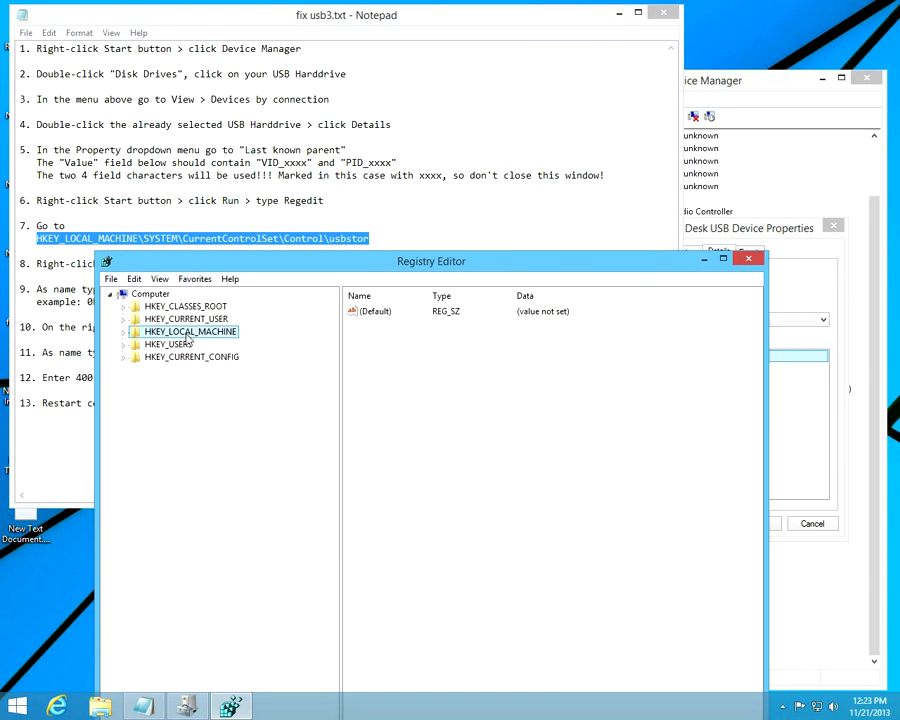
# - Expand HKEY_LOCAL_MACHINE > SYSTEM > CurrentControlSet in the registry tree
pyautogui.click(122, 332)
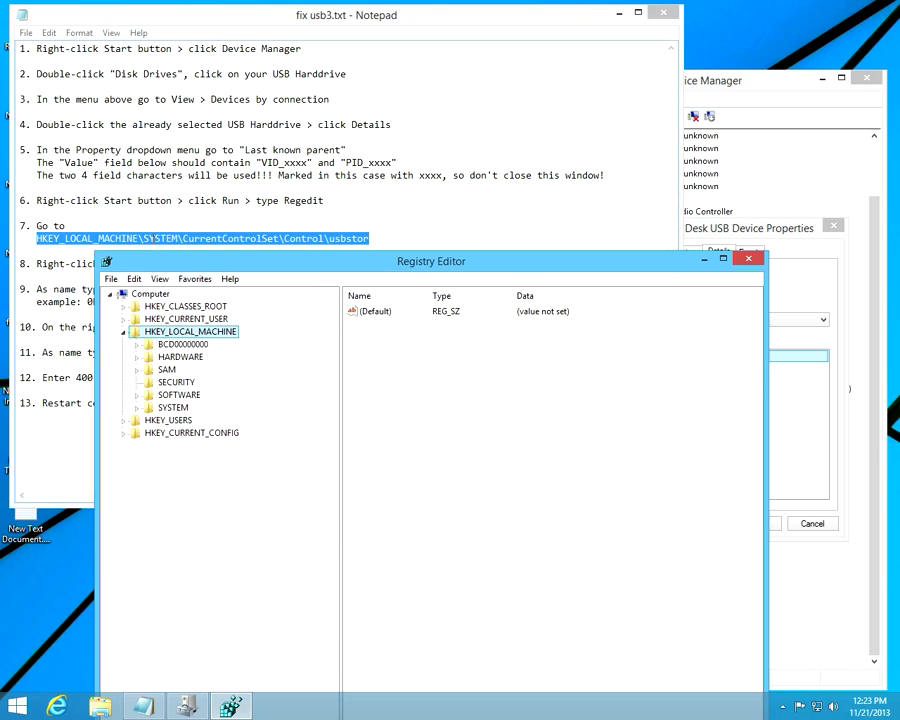
pyautogui.doubleClick(156, 238)
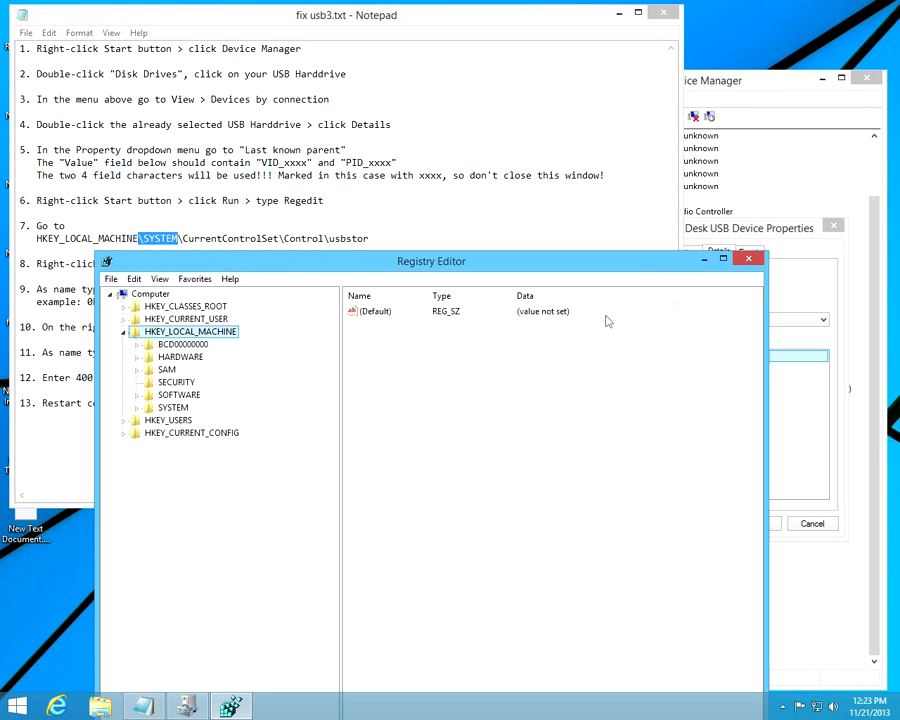
pyautogui.moveTo(176, 404)
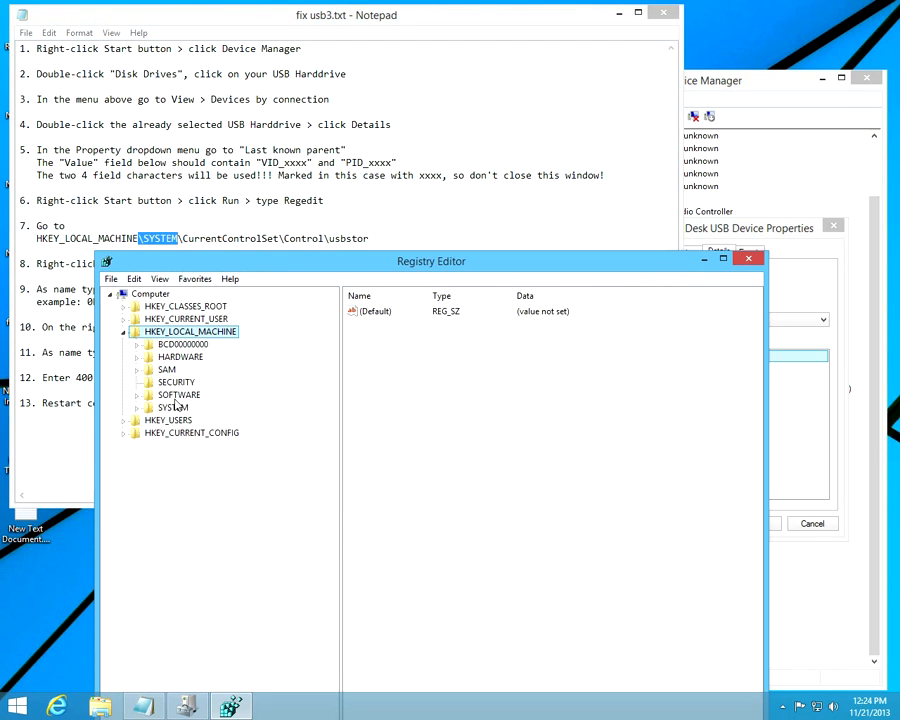
pyautogui.click(172, 408)
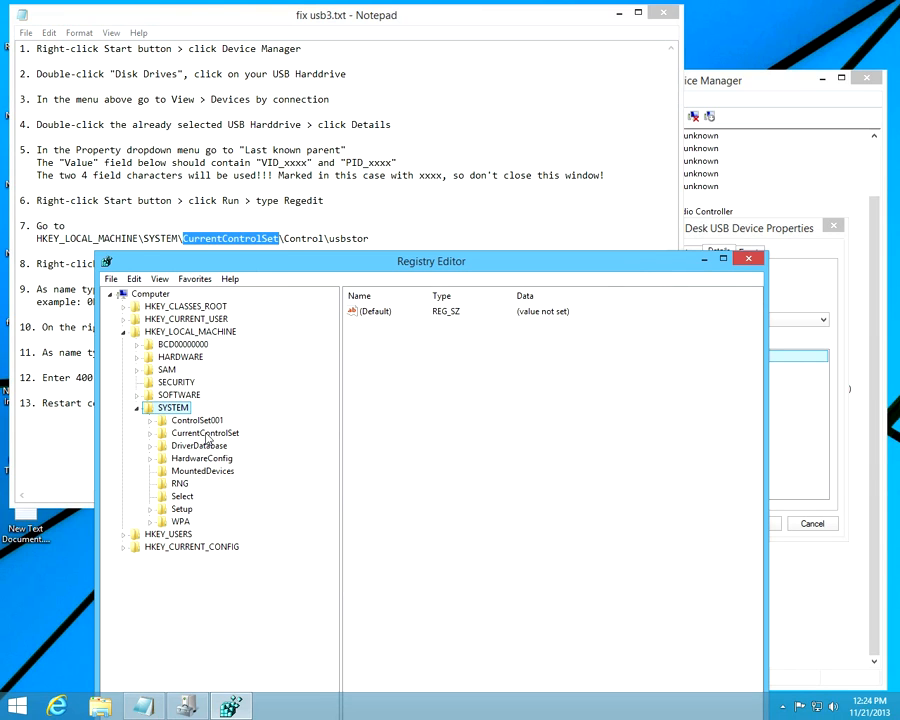
pyautogui.click(128, 432)
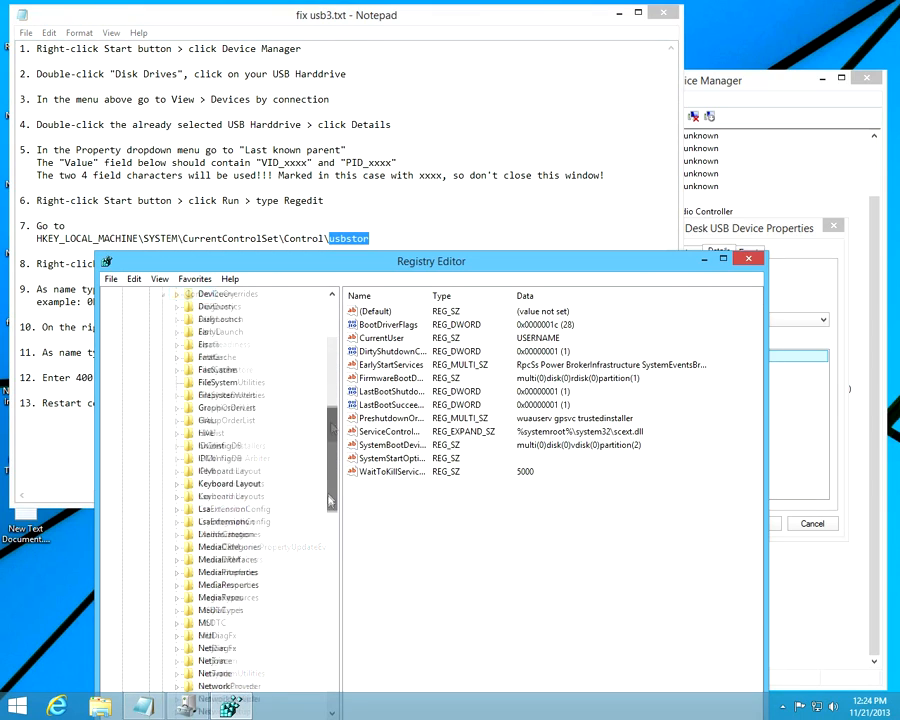
# - Locate the usbstor key under Control and expand it to show its subkeys
pyautogui.scroll(-3)
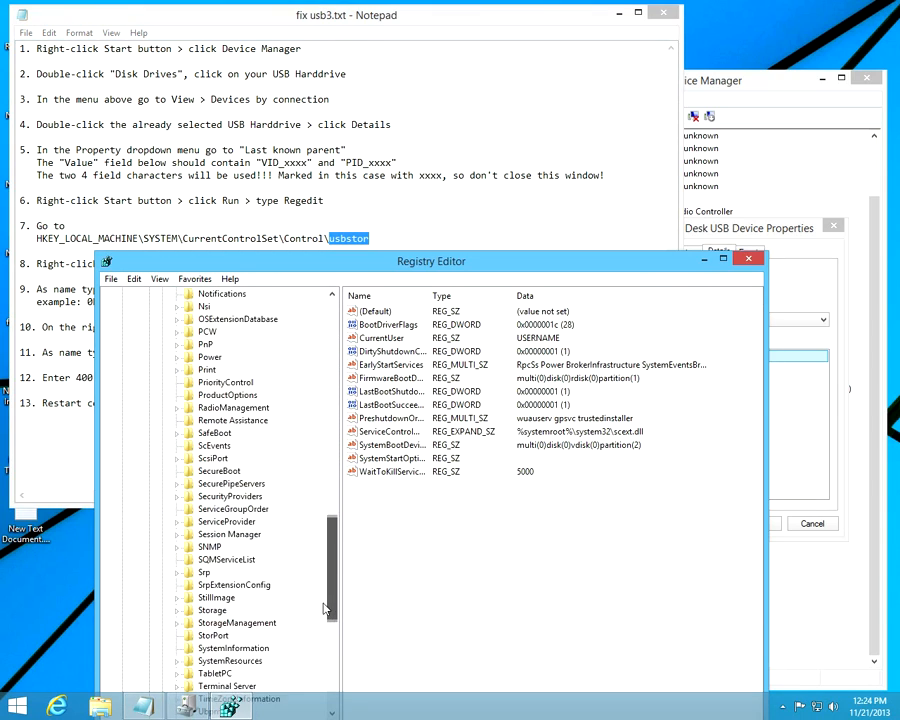
pyautogui.scroll(-3)
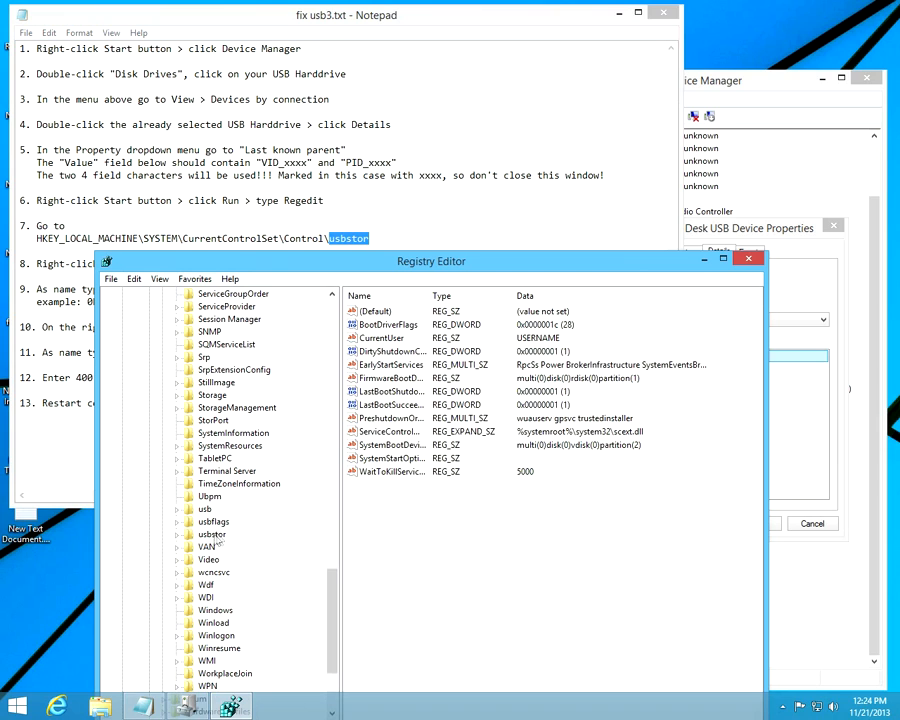
pyautogui.click(212, 534)
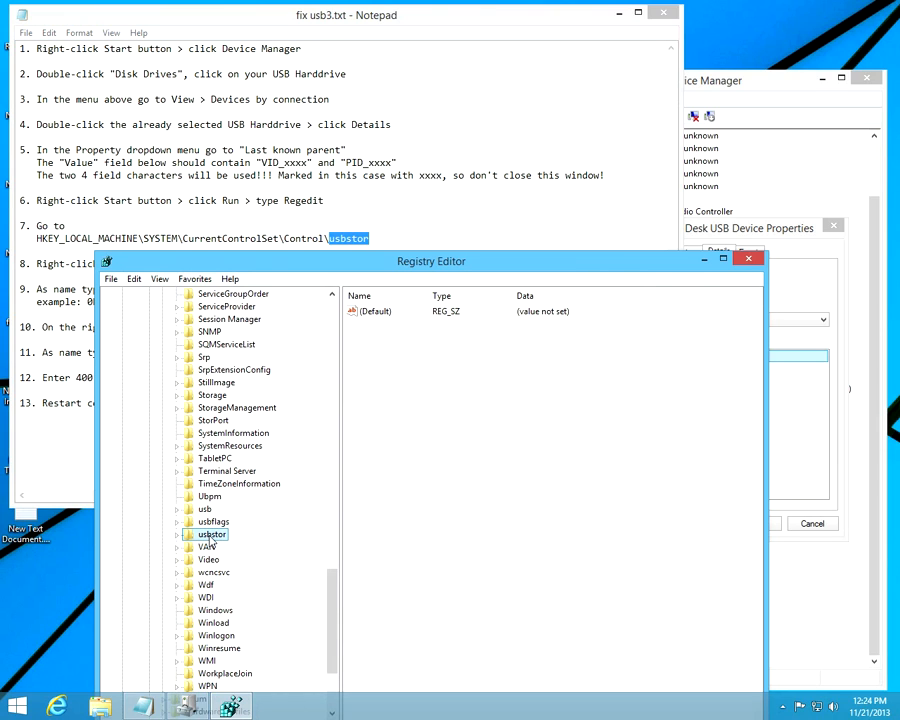
pyautogui.click(176, 534)
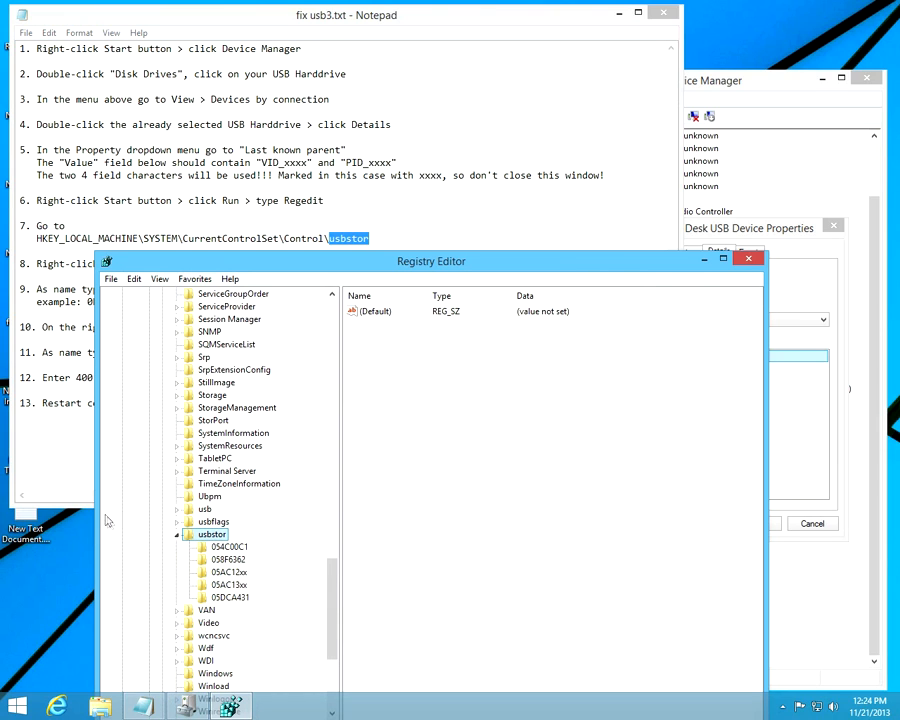
pyautogui.click(348, 16)
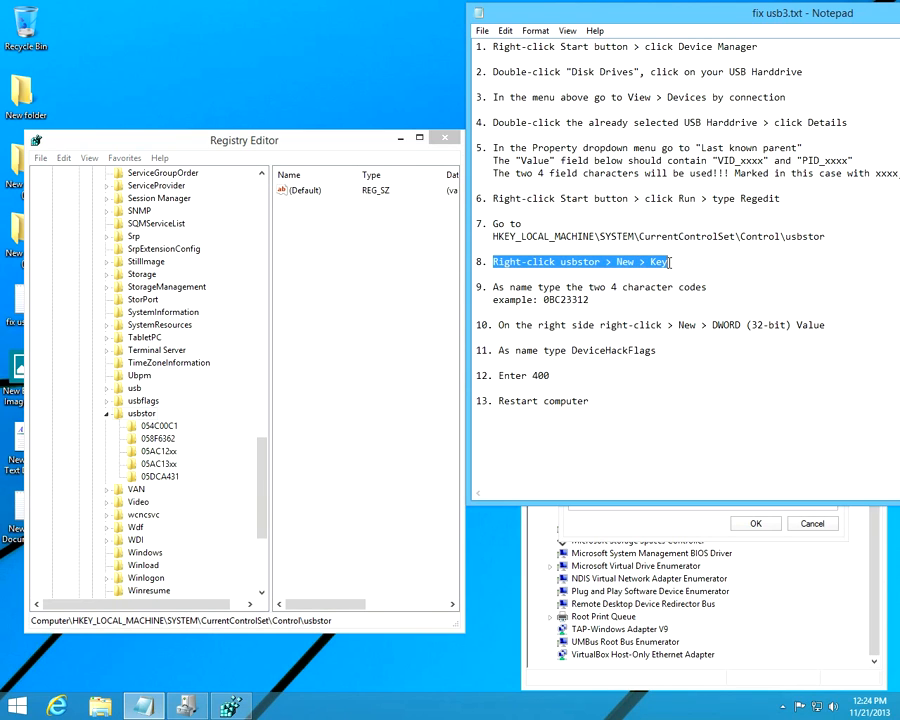
# - Create a new subkey under usbstor and name it 0BC2312 after the device ID
pyautogui.rightClick(140, 412)
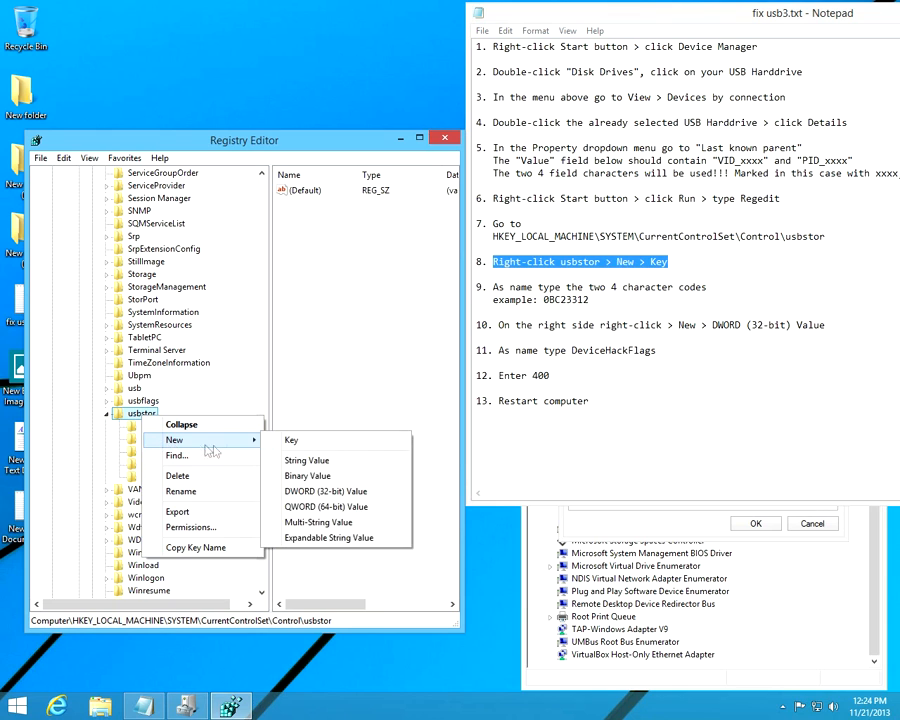
pyautogui.moveTo(292, 440)
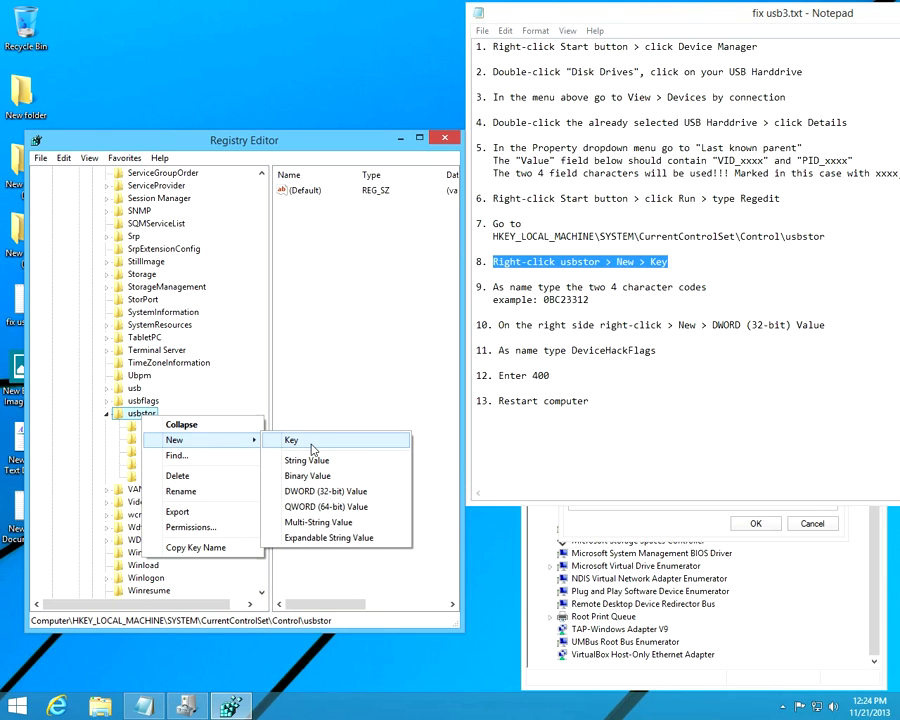
pyautogui.click(292, 440)
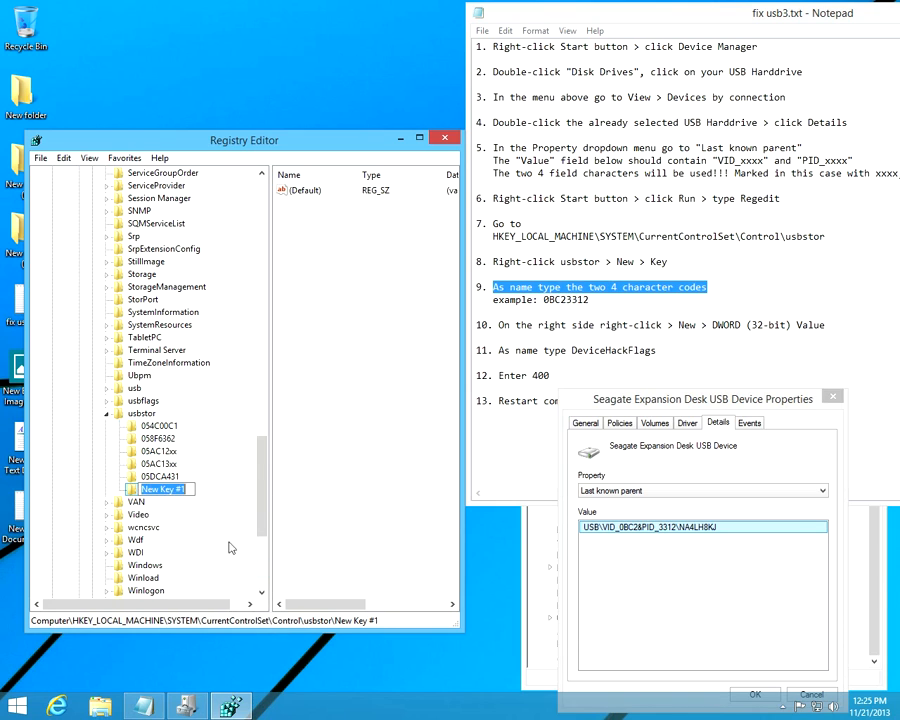
pyautogui.write('0BC')
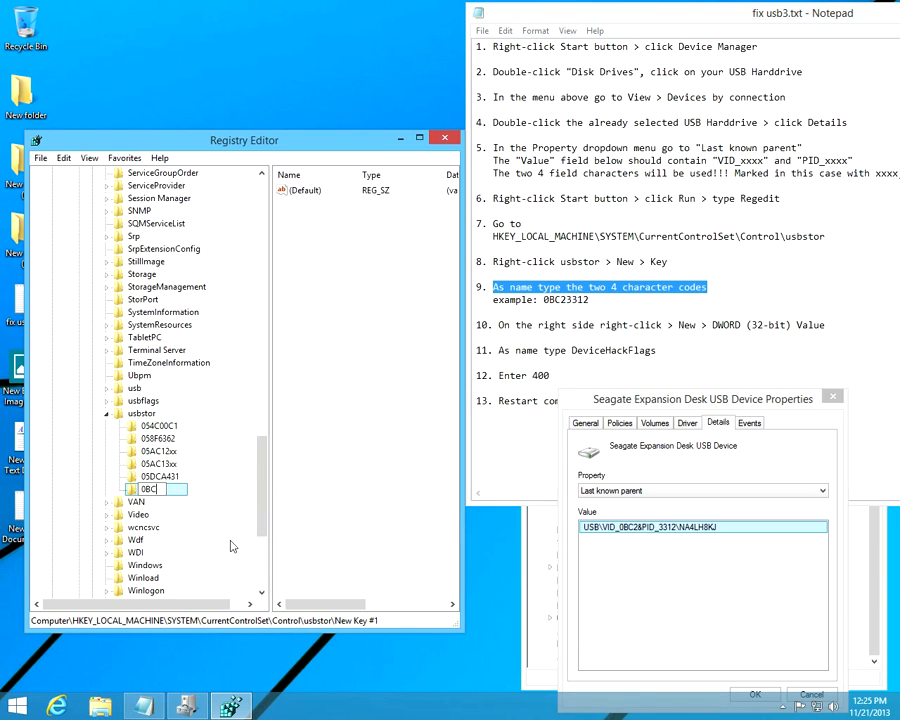
pyautogui.write('2')
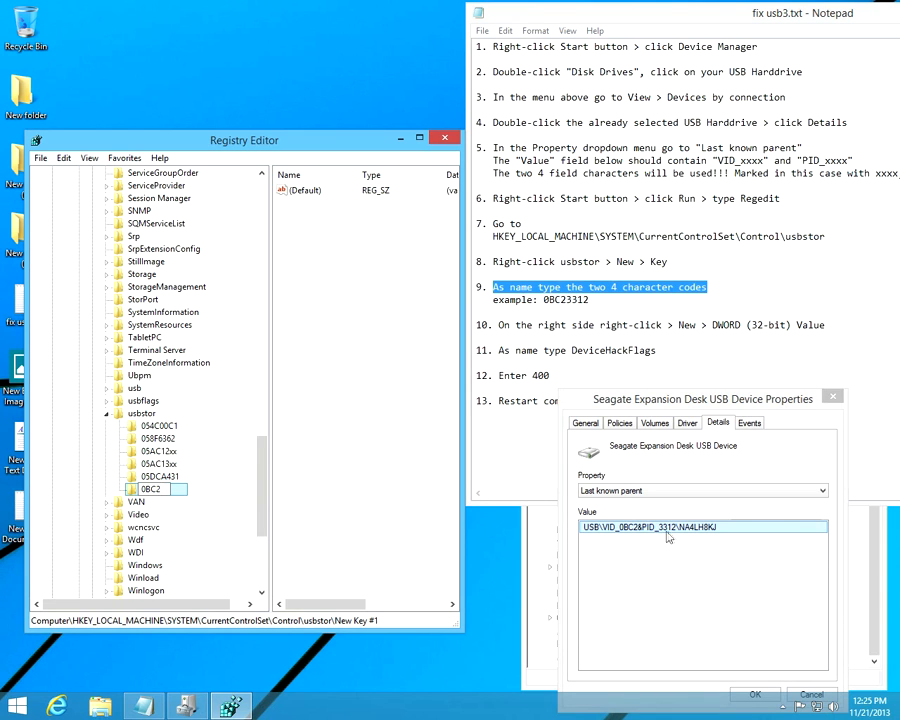
pyautogui.moveTo(674, 536)
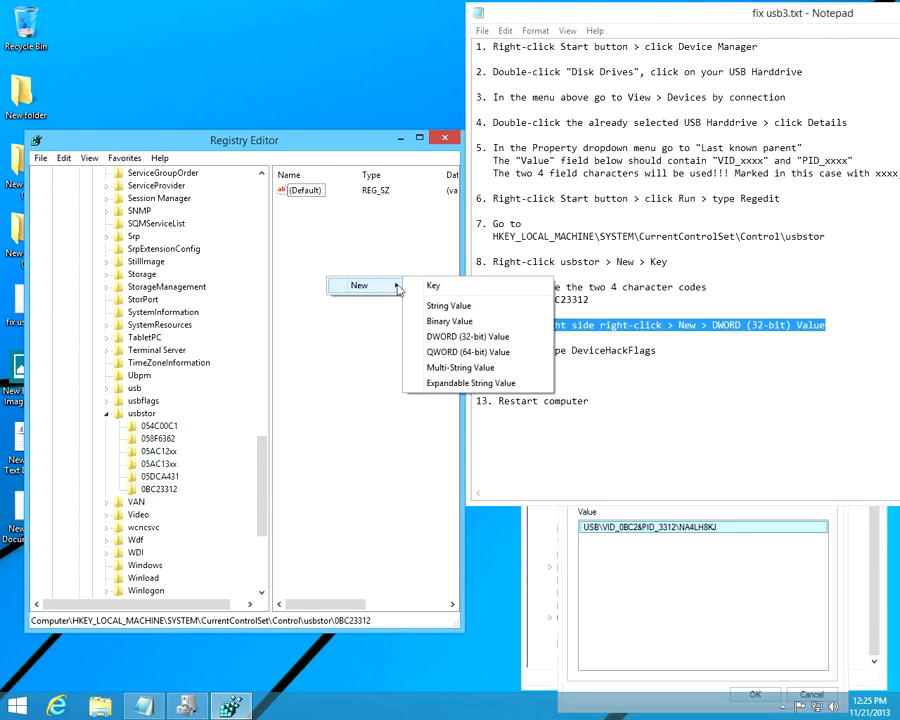
pyautogui.moveTo(466, 336)
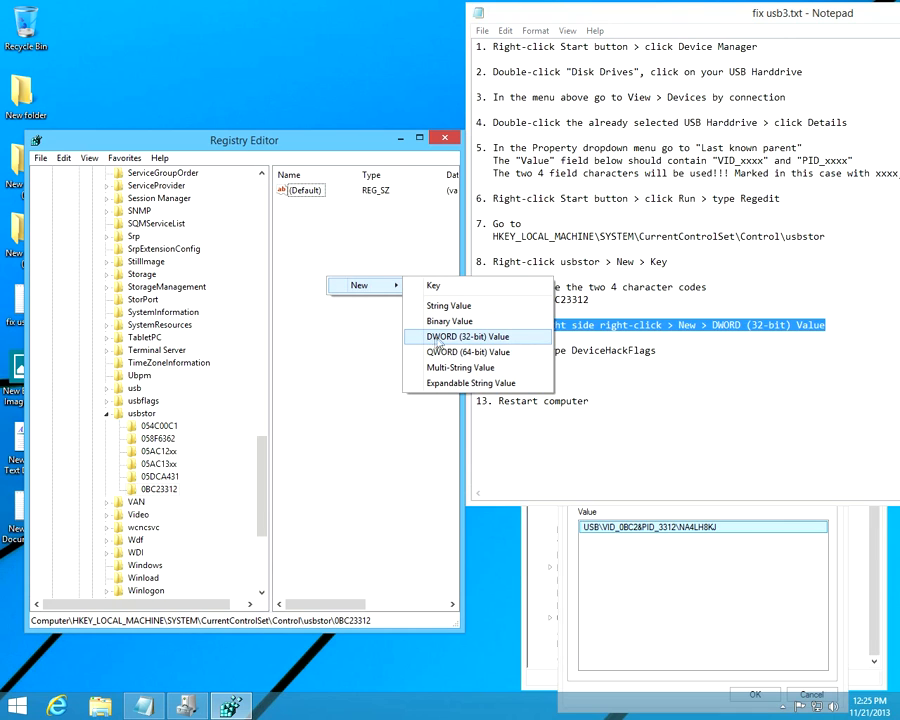
pyautogui.moveTo(466, 344)
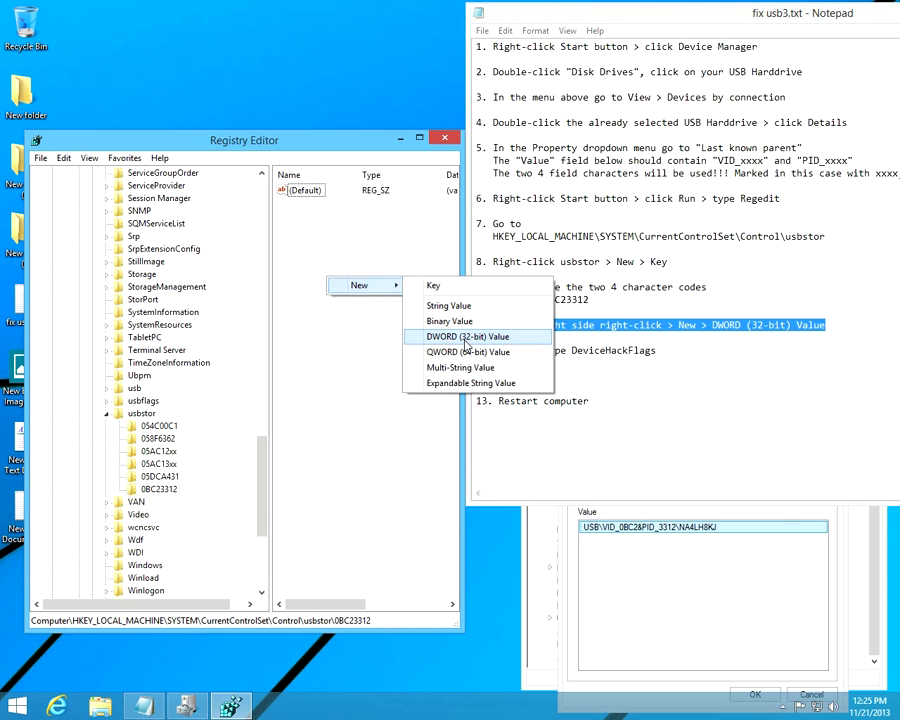
# - Add a DWORD value named DeviceHackFlags to the key and set its data to 400
pyautogui.click(466, 336)
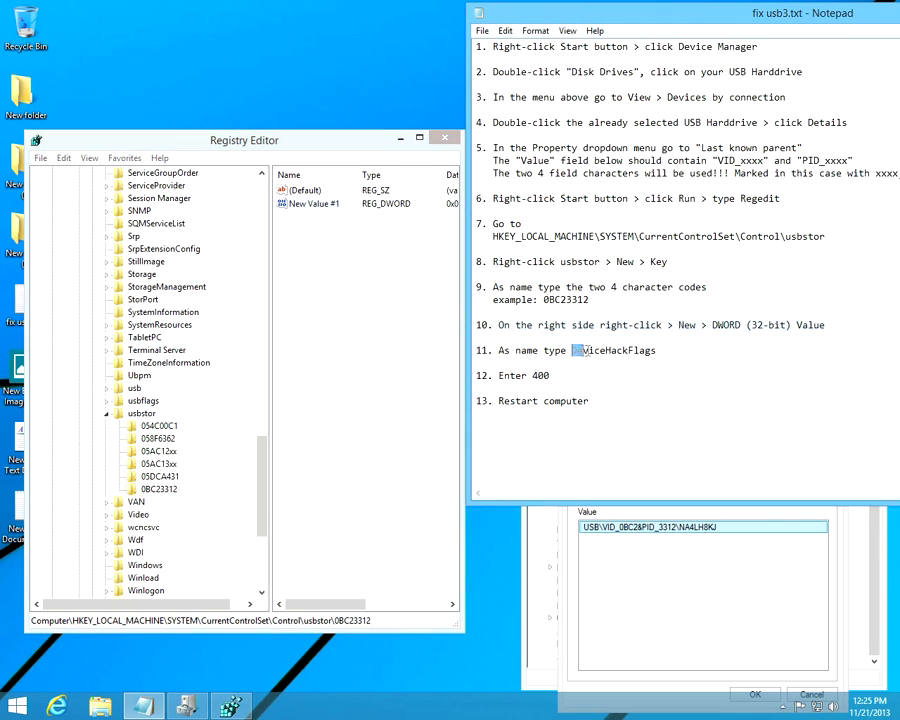
pyautogui.rightClick(614, 350)
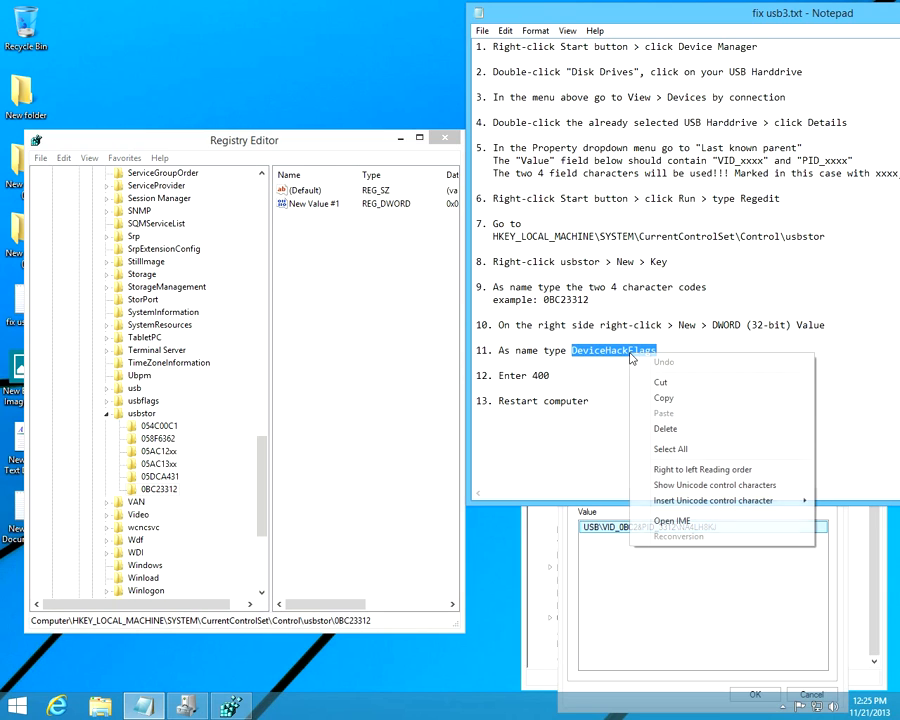
pyautogui.moveTo(664, 398)
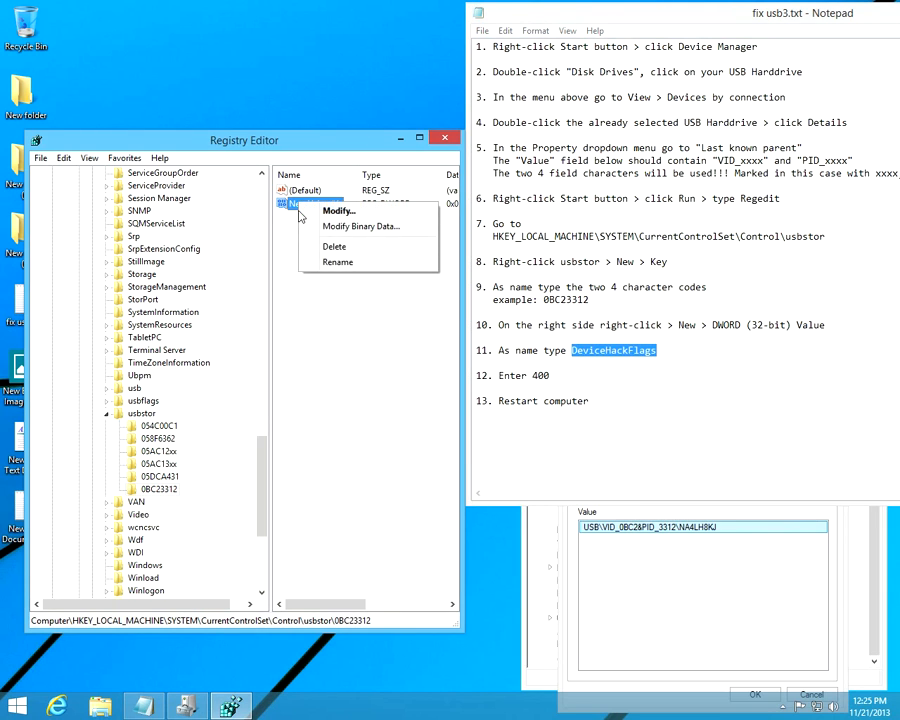
pyautogui.moveTo(338, 268)
pyautogui.write('DeviceHackFlags')
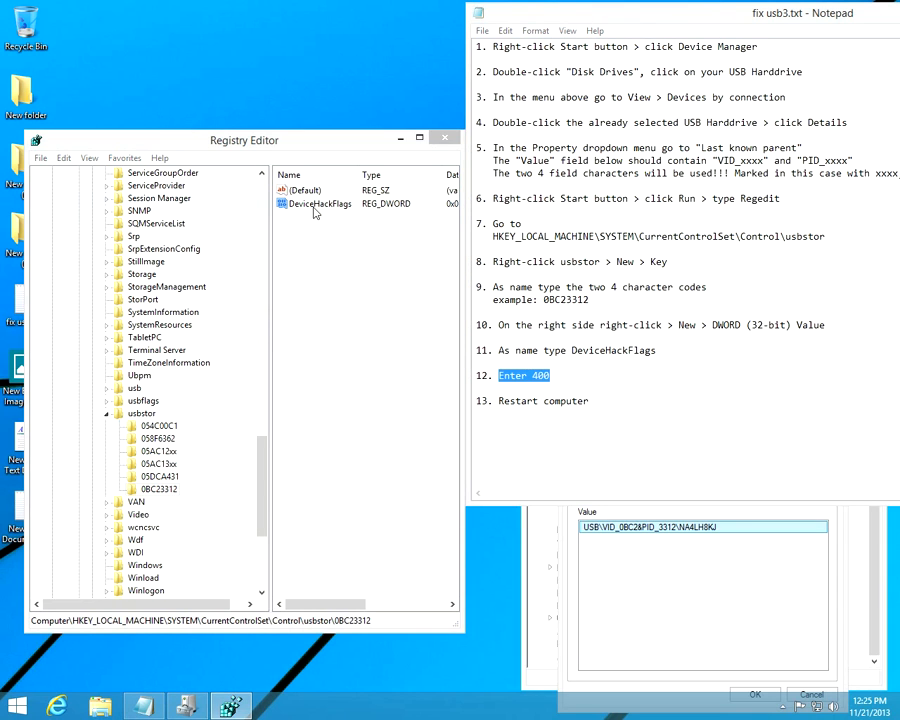
pyautogui.doubleClick(320, 204)
pyautogui.write('400')
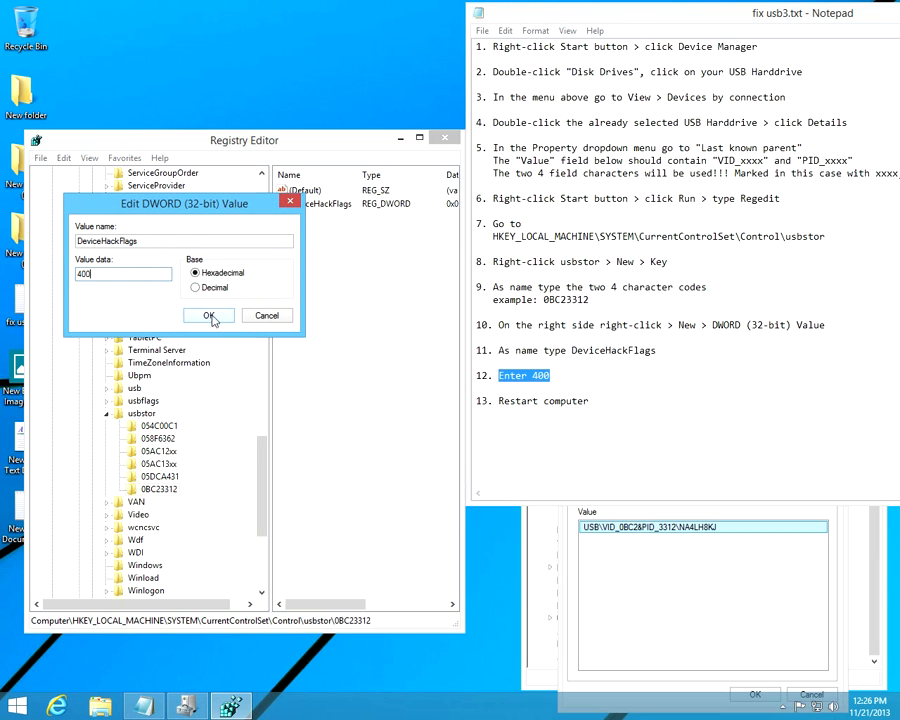
pyautogui.click(208, 316)
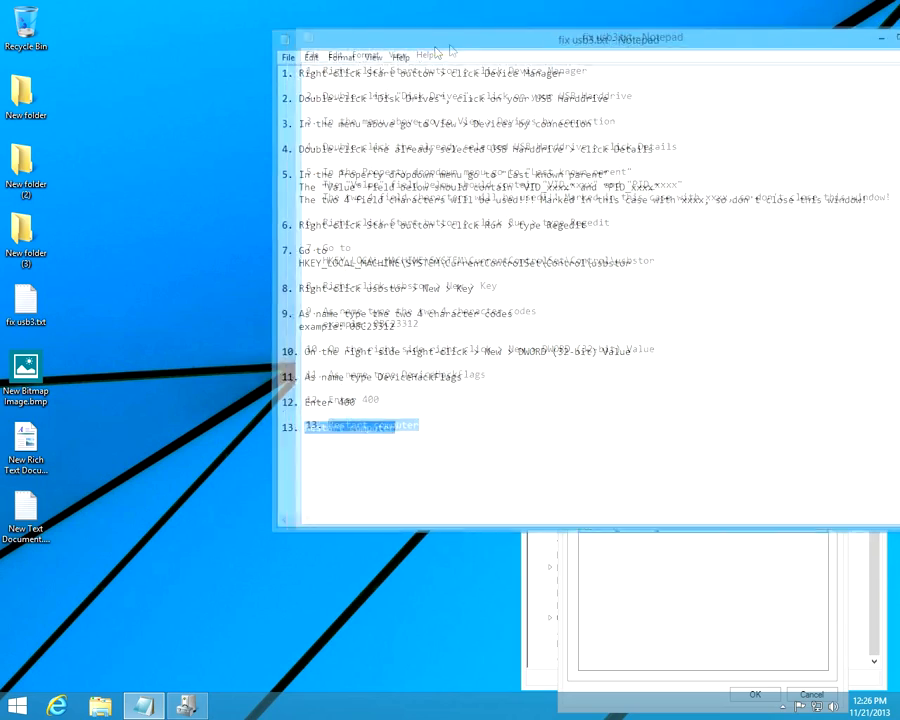
# - Bring the Notepad instructions back to centre, ending at the Restart computer step
pyautogui.moveTo(616, 38); pyautogui.dragTo(416, 108)
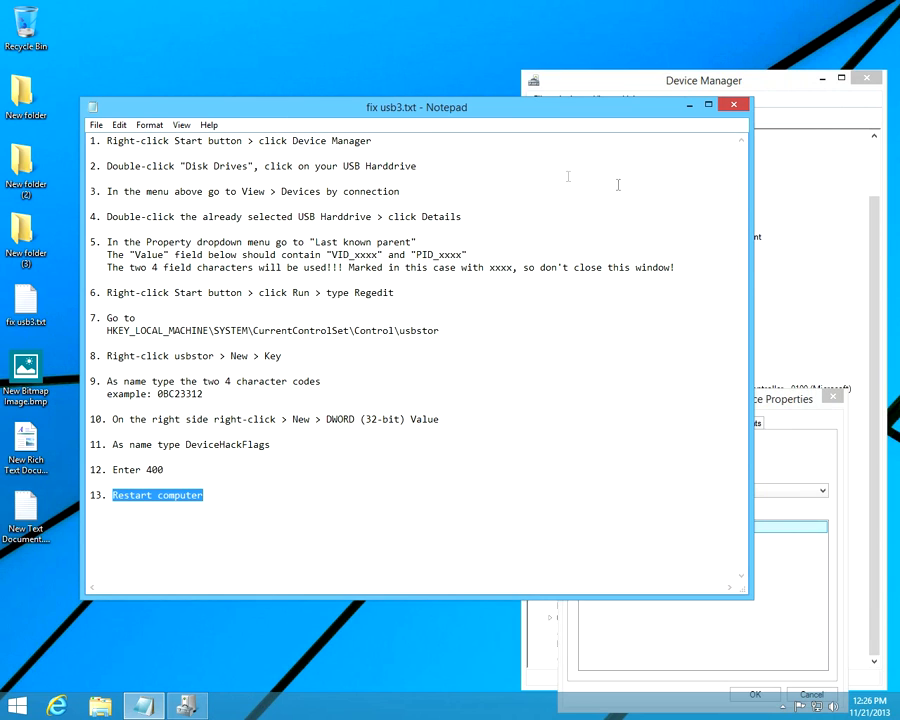